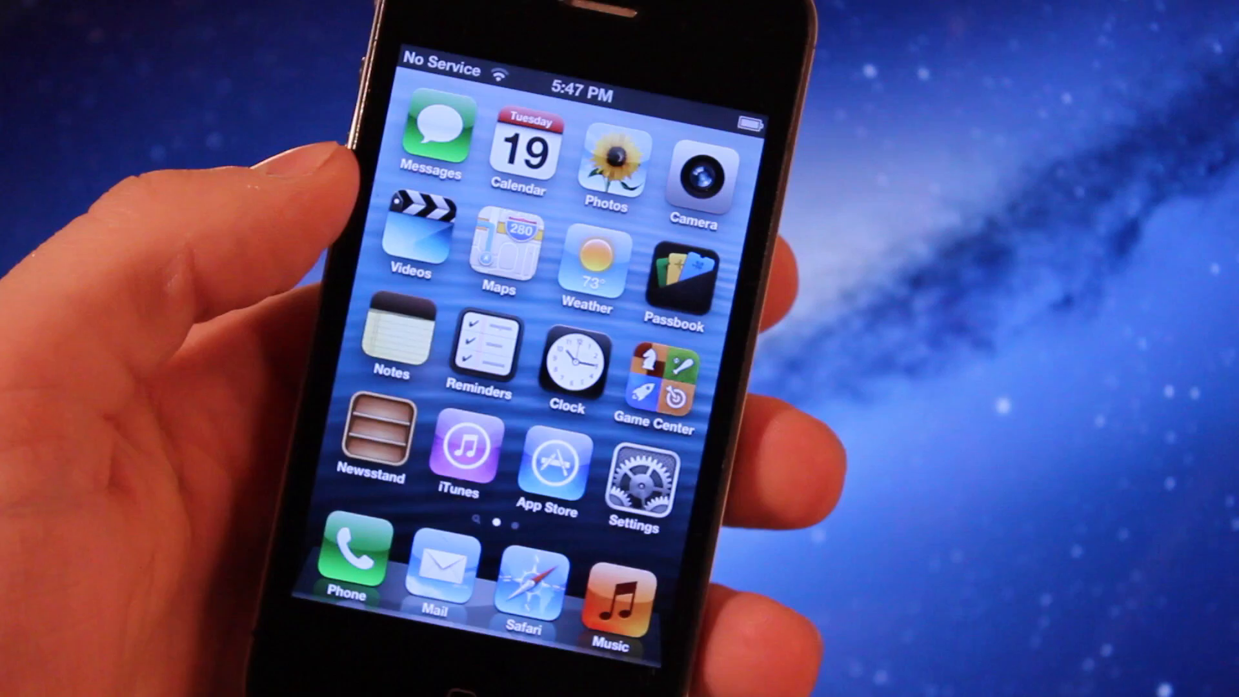
- View the phone's software information under Settings, General, About
click(634, 472)
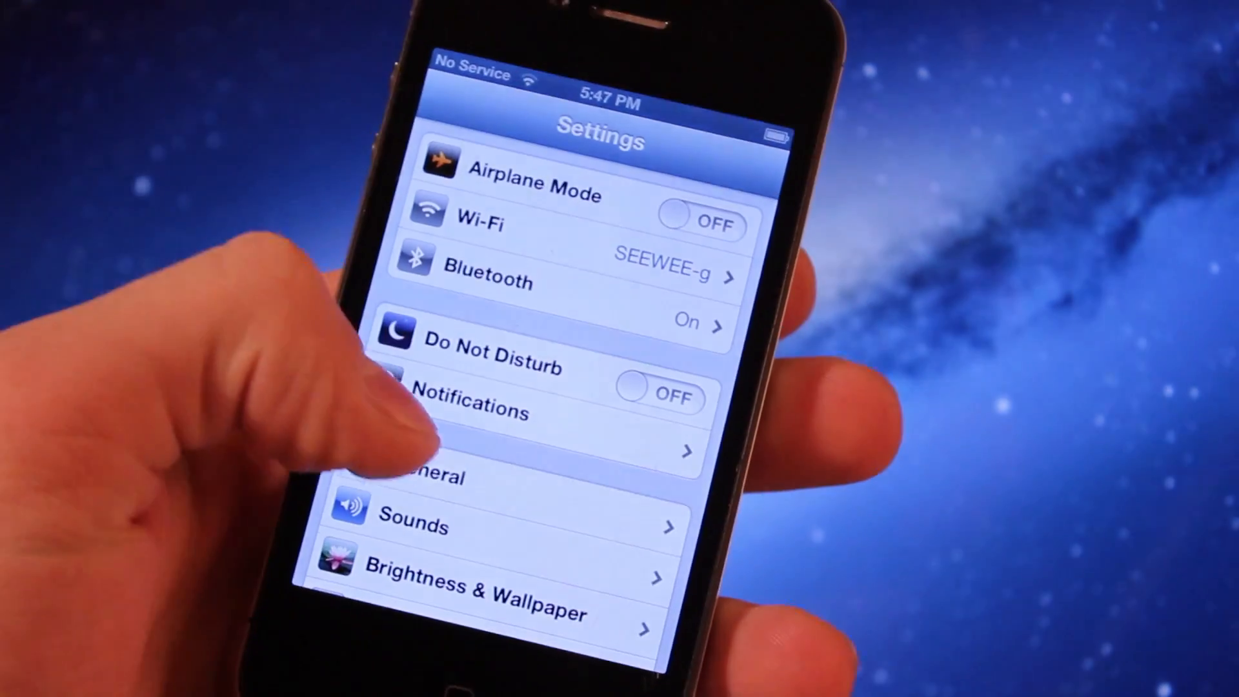
click(435, 474)
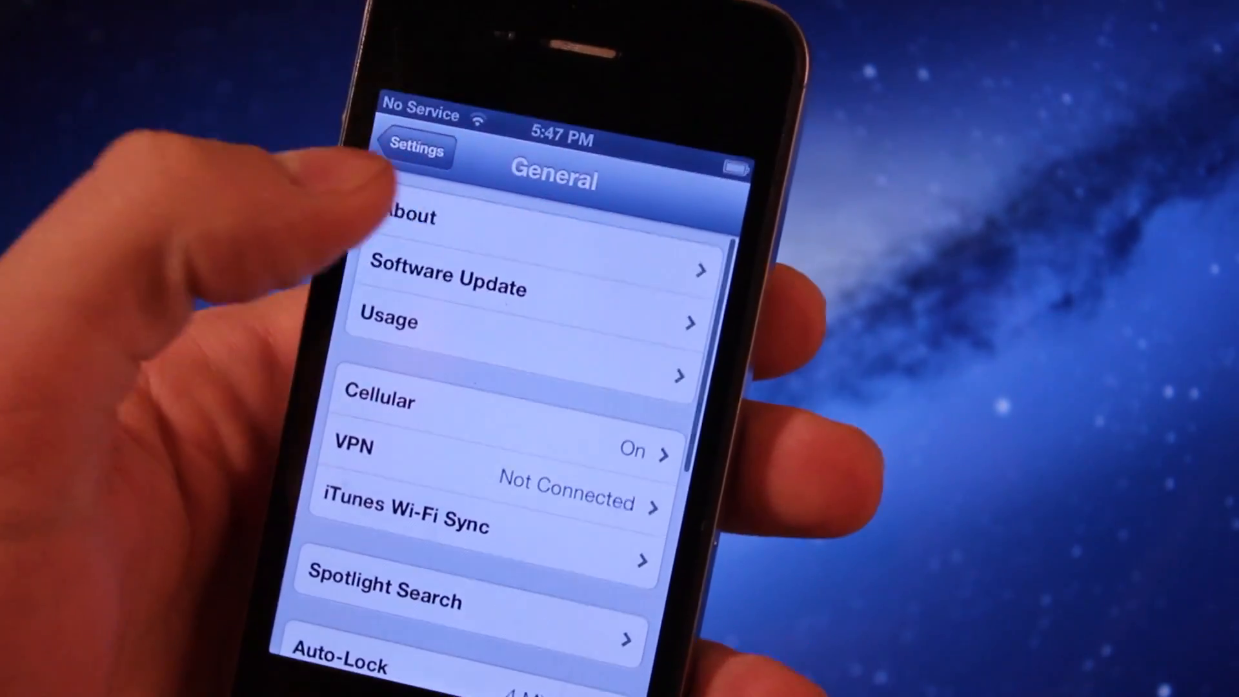
click(406, 216)
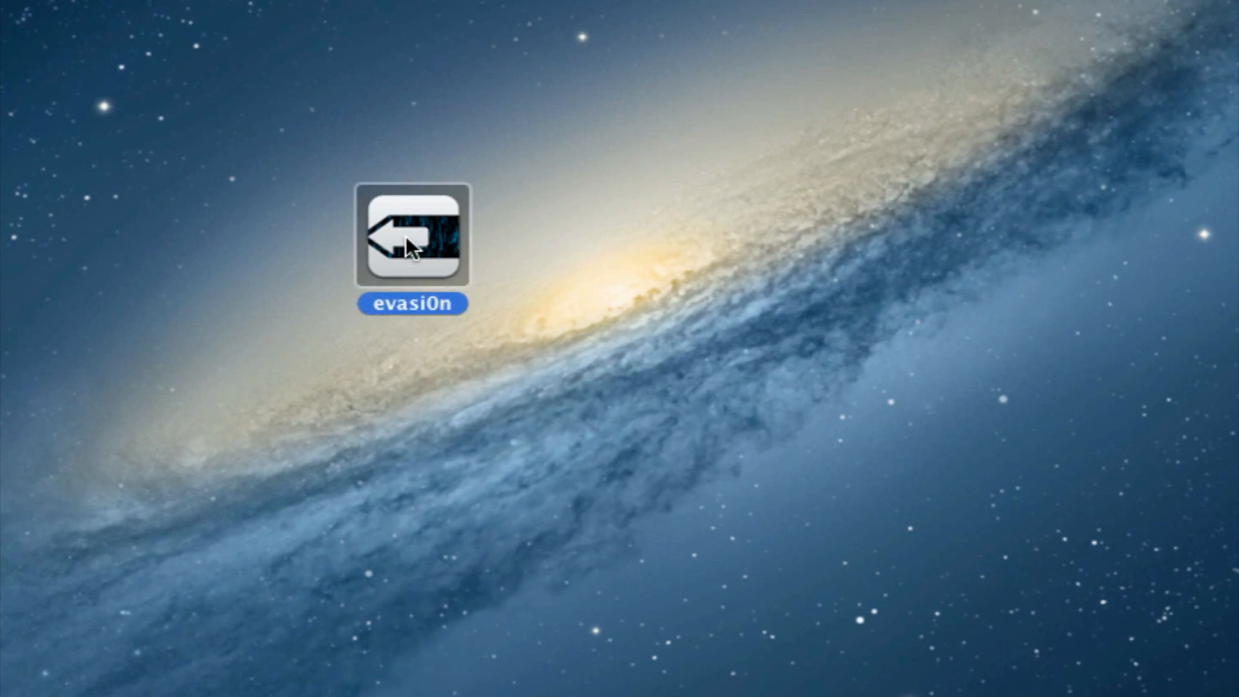
- Launch evasi0n from the desktop and begin jailbreaking the connected iPhone 4
double_click(410, 235)
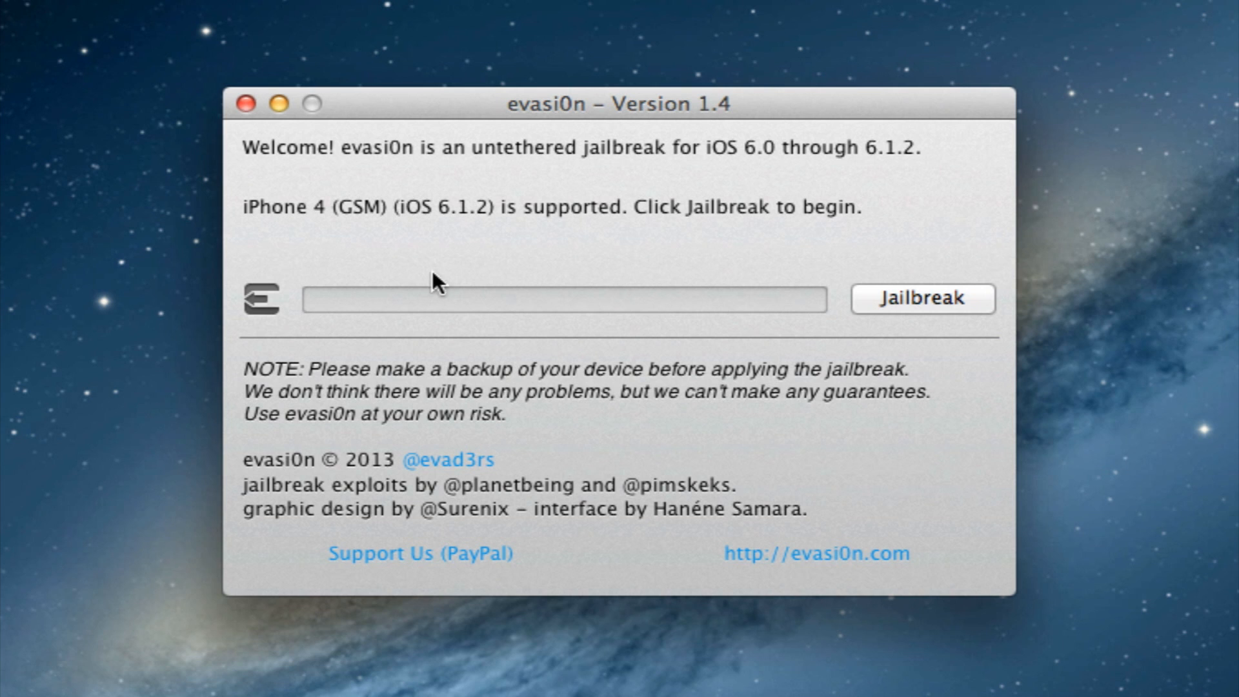
mouse_move(901, 307)
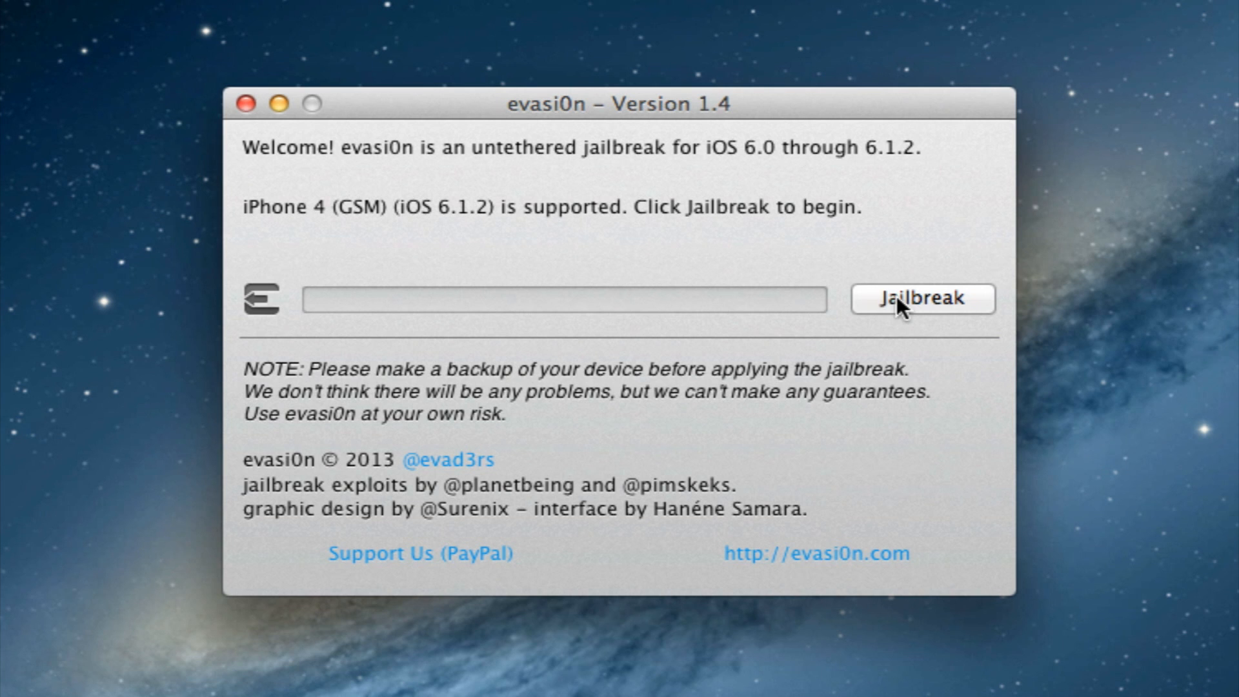
click(922, 298)
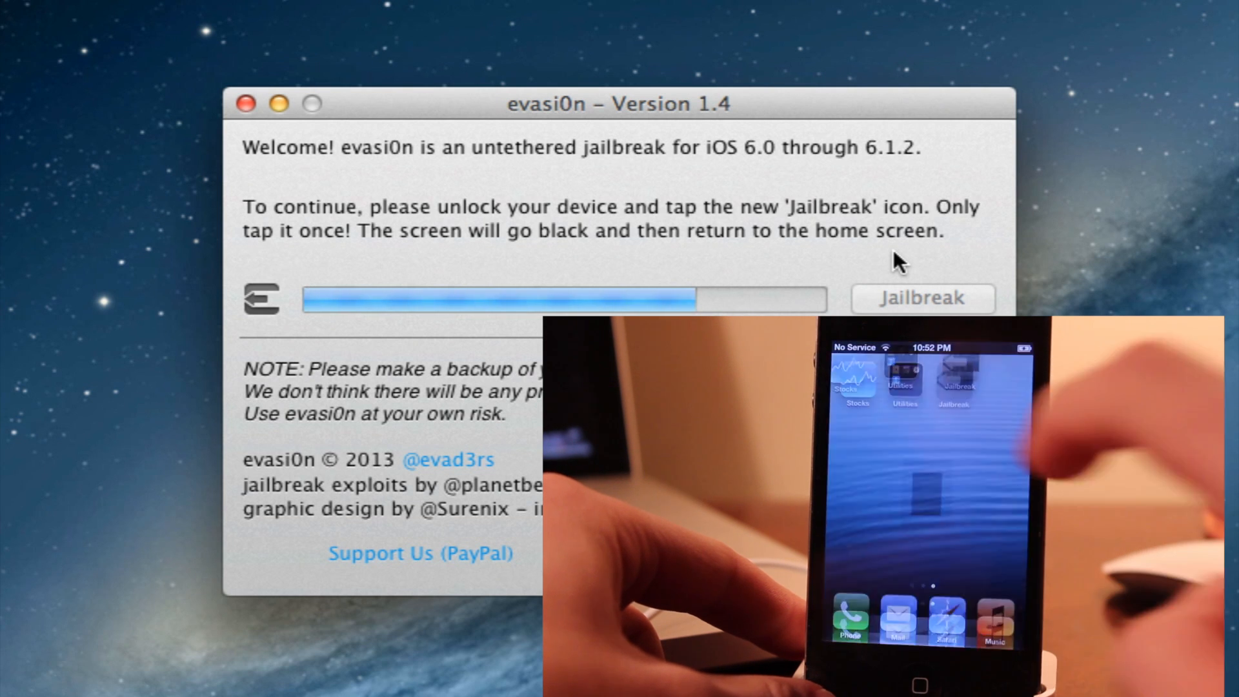
- Continue the jailbreak after running the new Jailbreak app once on the unlocked iPhone
click(951, 379)
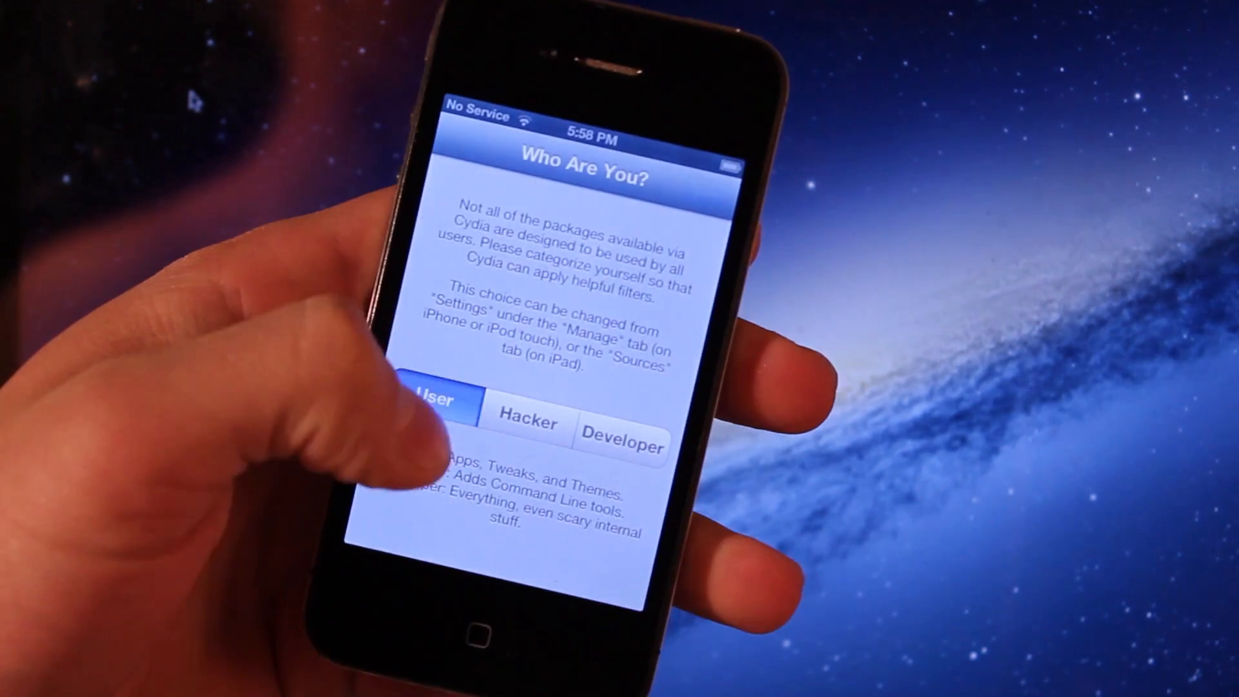
- Choose User on Cydia's 'Who Are You?' screen so it starts loading
click(433, 399)
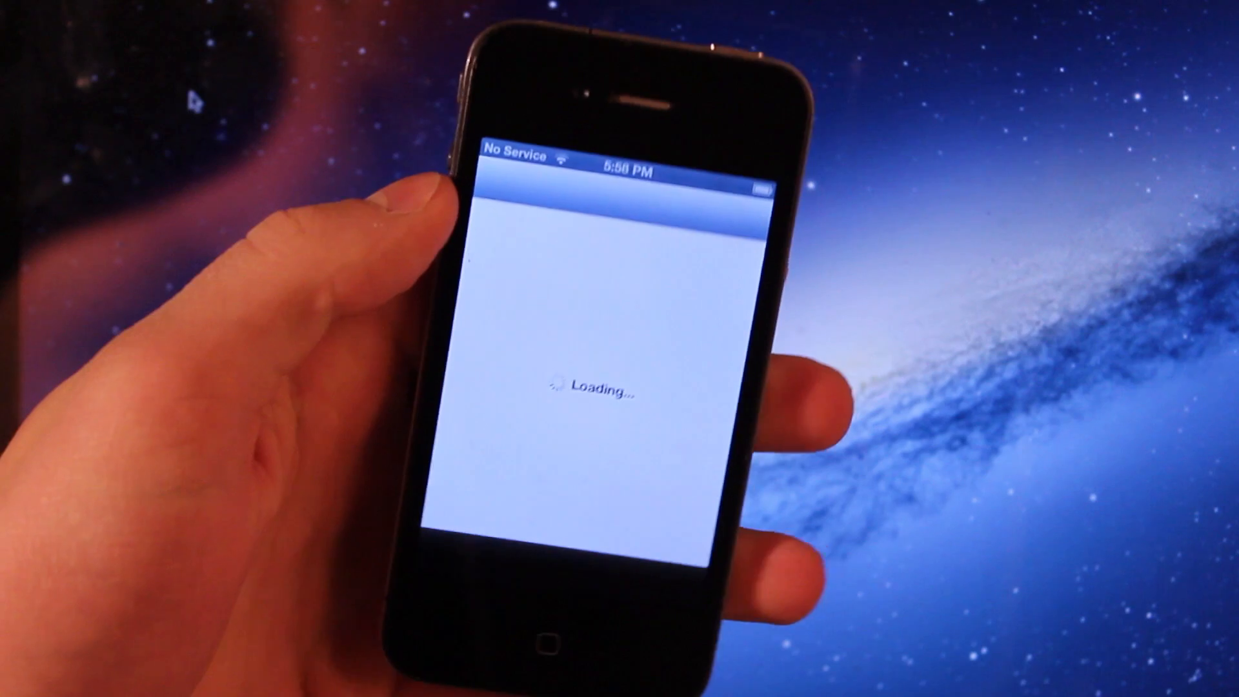